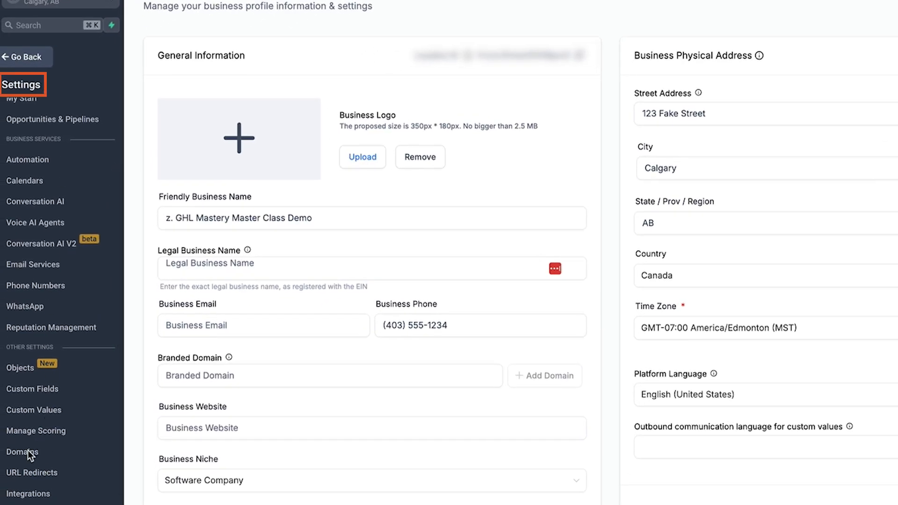
# - Open the Domains settings page, which lists no connected domains yet
pyautogui.click(22, 452)
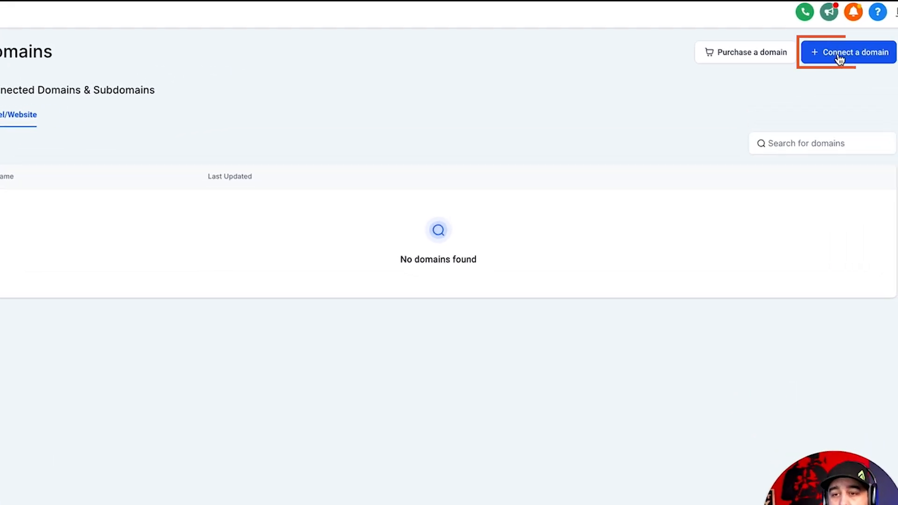
# - Start a new domain connection and submit masterclass.joinghlmastery.com as the domain
pyautogui.click(848, 52)
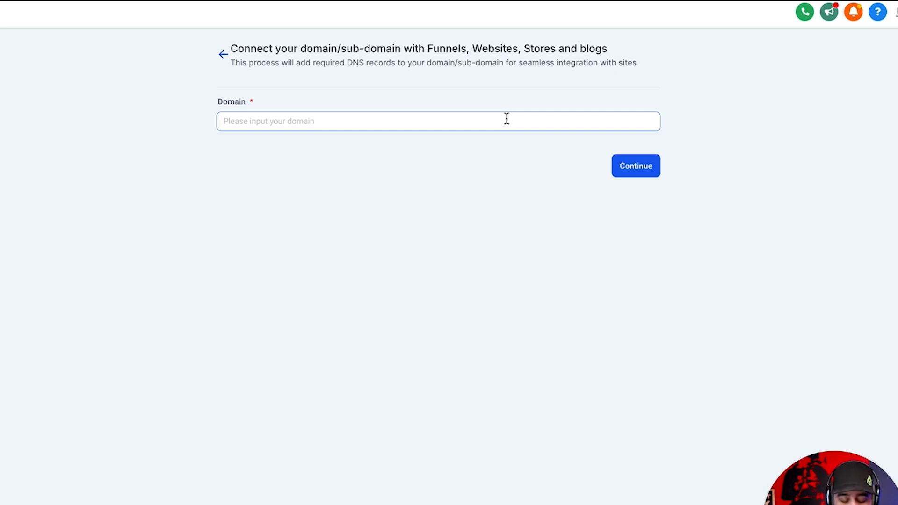
pyautogui.write('masterclass.joingh')
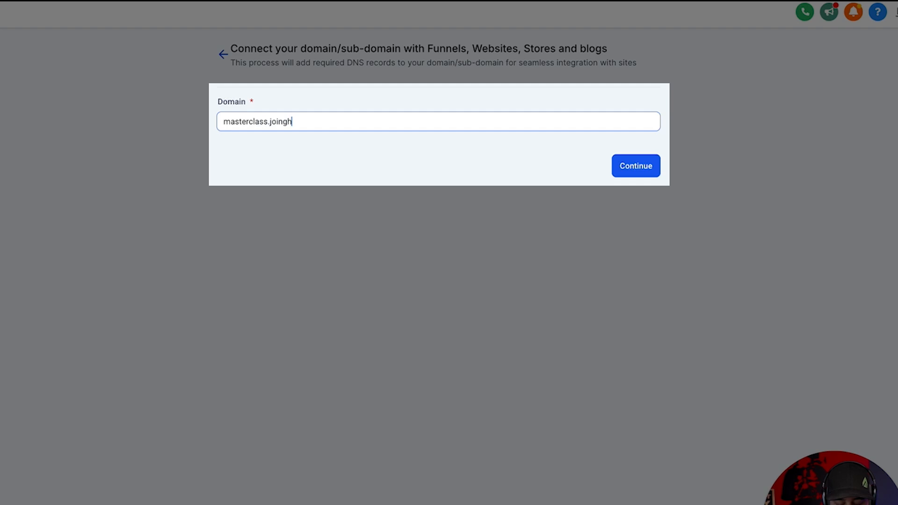
pyautogui.write('lmastery.com')
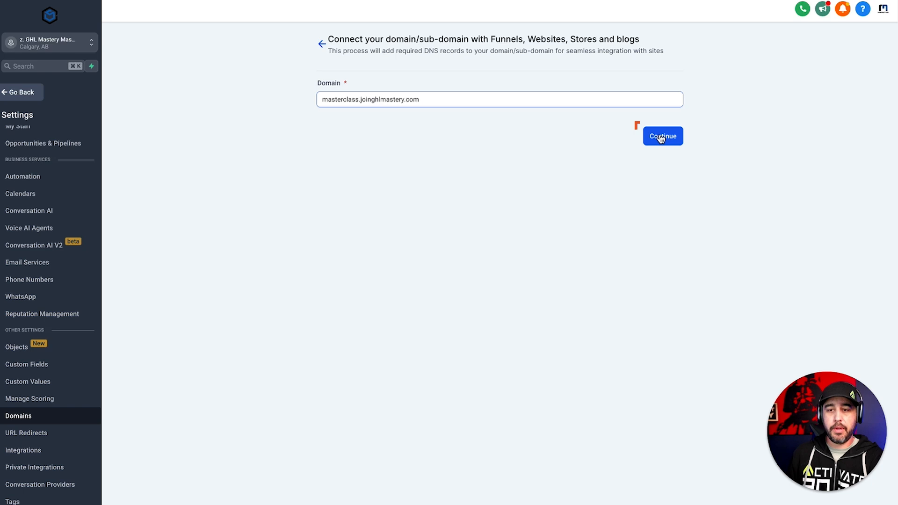
pyautogui.click(662, 135)
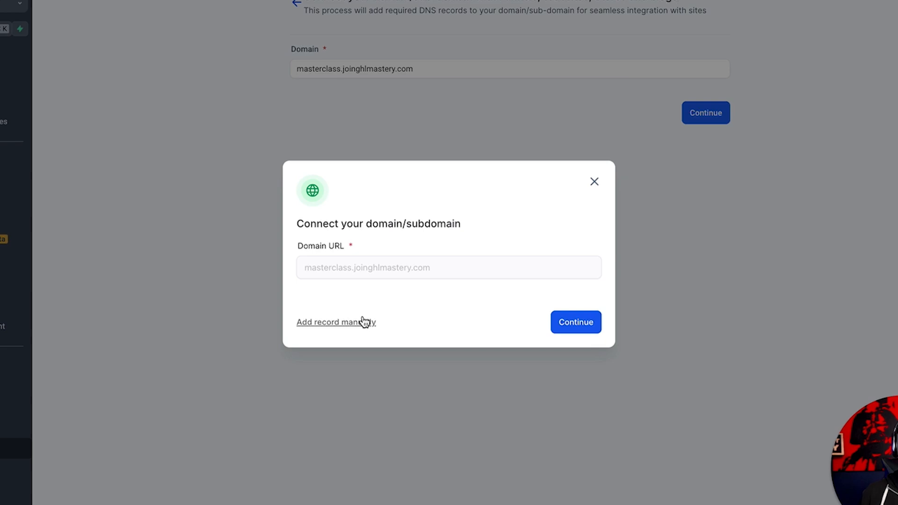
pyautogui.moveTo(500, 306)
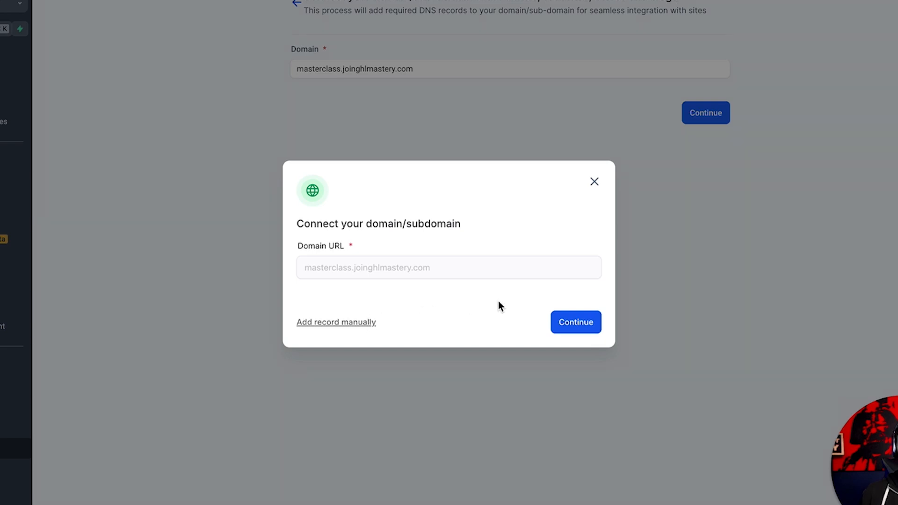
# - Authorize LeadConnector in Cloudflare to add the masterclass CNAME record to sites.ludicrous.cloud
pyautogui.click(575, 322)
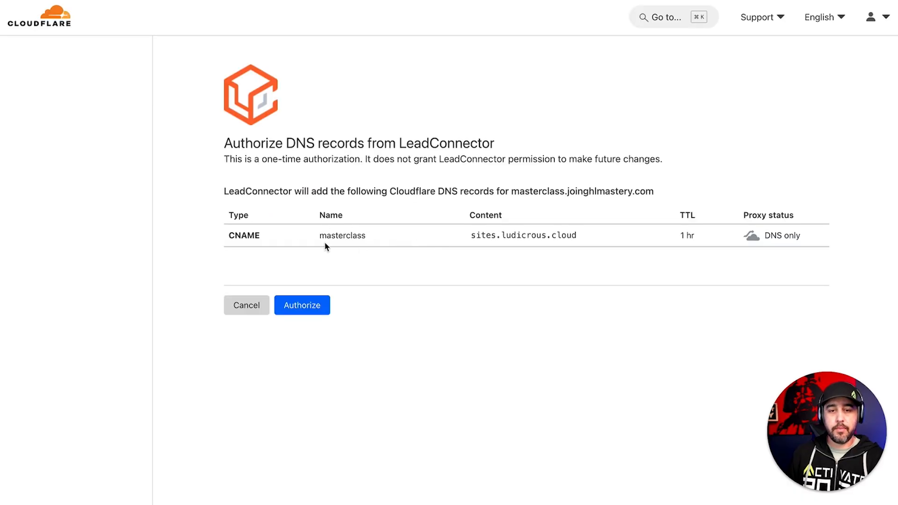
pyautogui.doubleClick(342, 235)
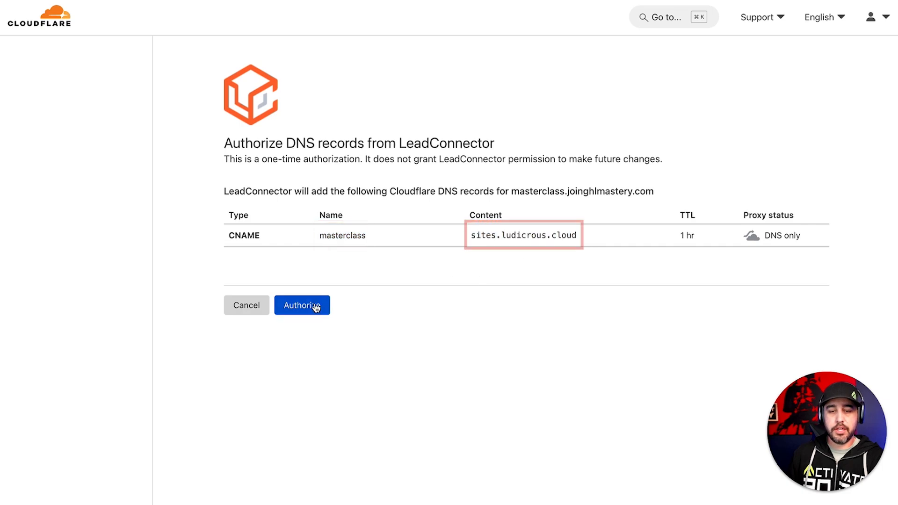
pyautogui.click(302, 305)
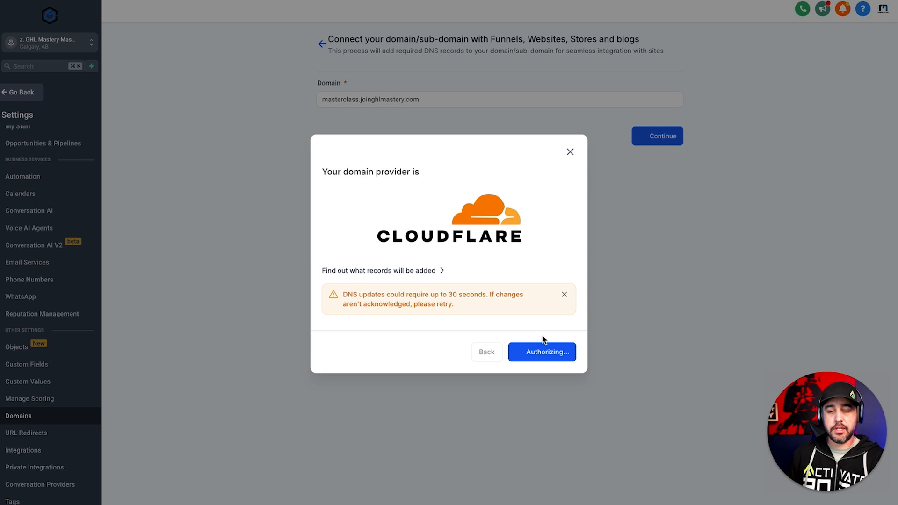
pyautogui.moveTo(539, 321)
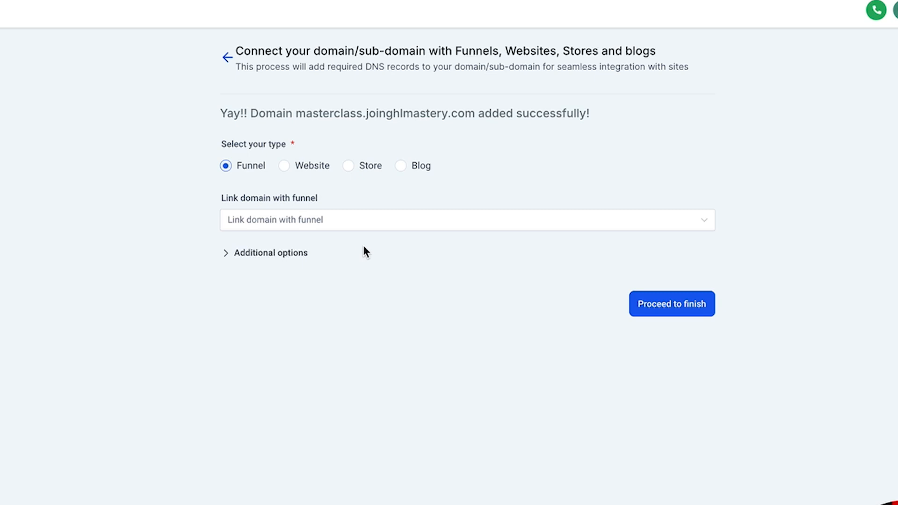
# - Review the funnel list and domain types, keep Funnel, and finish connecting masterclass.joinghlmastery.com
pyautogui.click(466, 220)
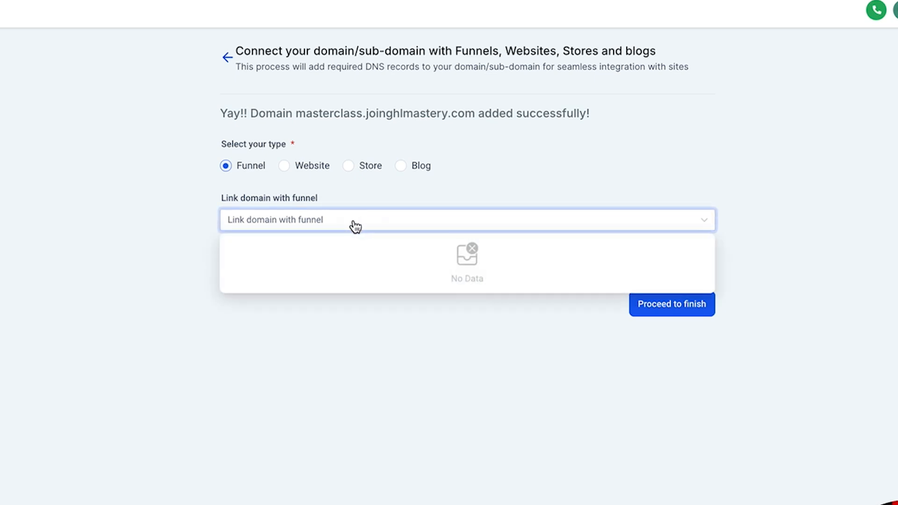
pyautogui.click(283, 166)
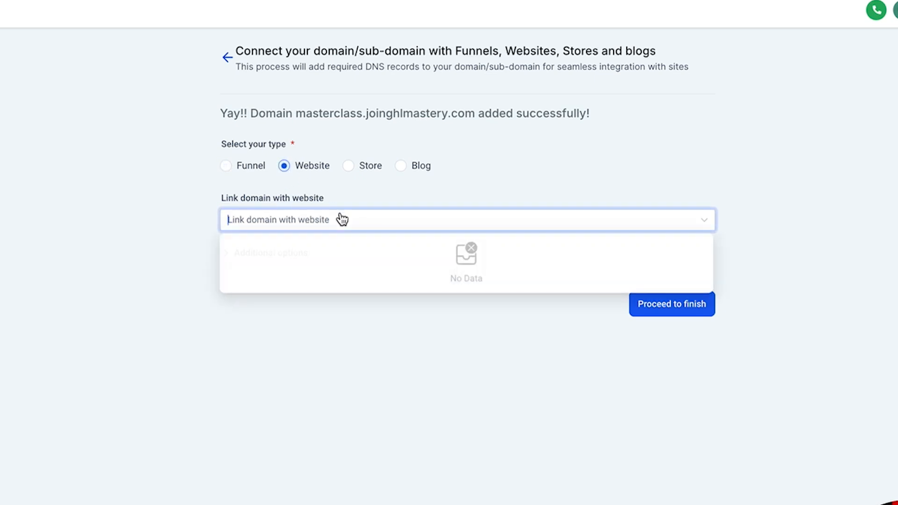
pyautogui.click(400, 165)
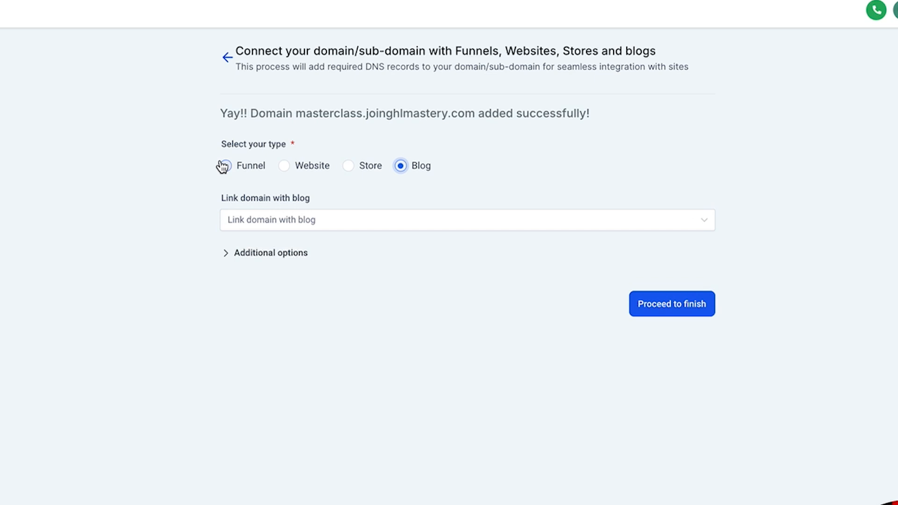
pyautogui.click(225, 166)
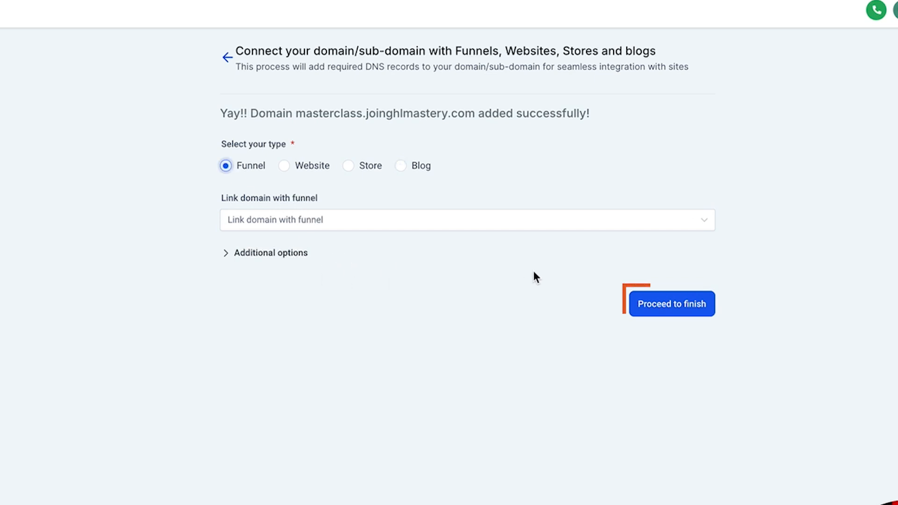
pyautogui.click(671, 304)
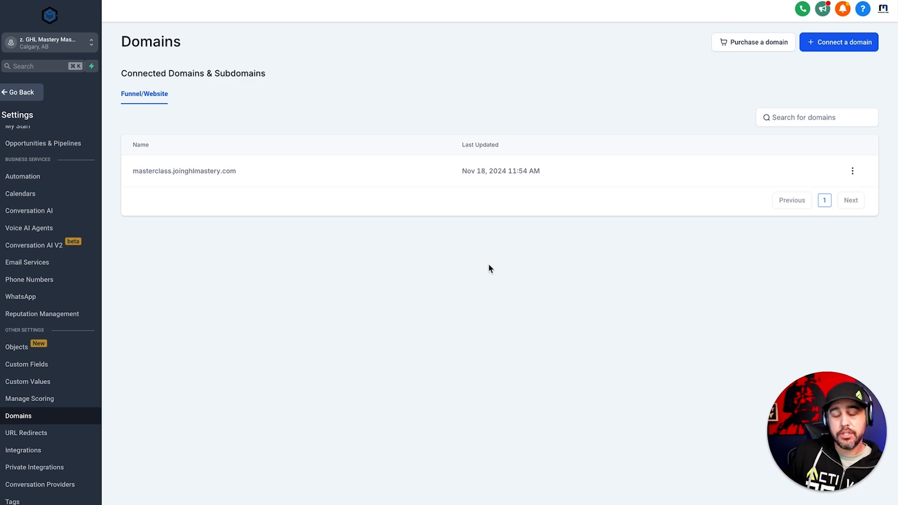
pyautogui.moveTo(825, 80)
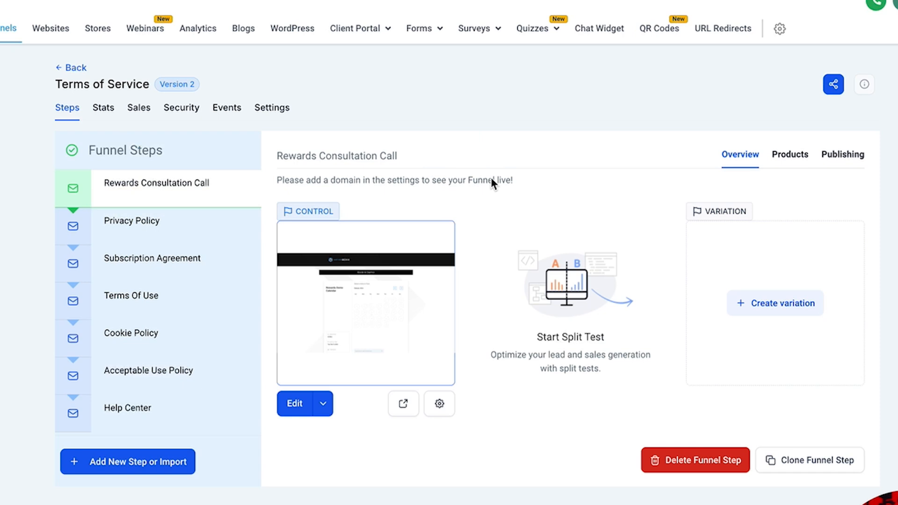
pyautogui.moveTo(357, 225)
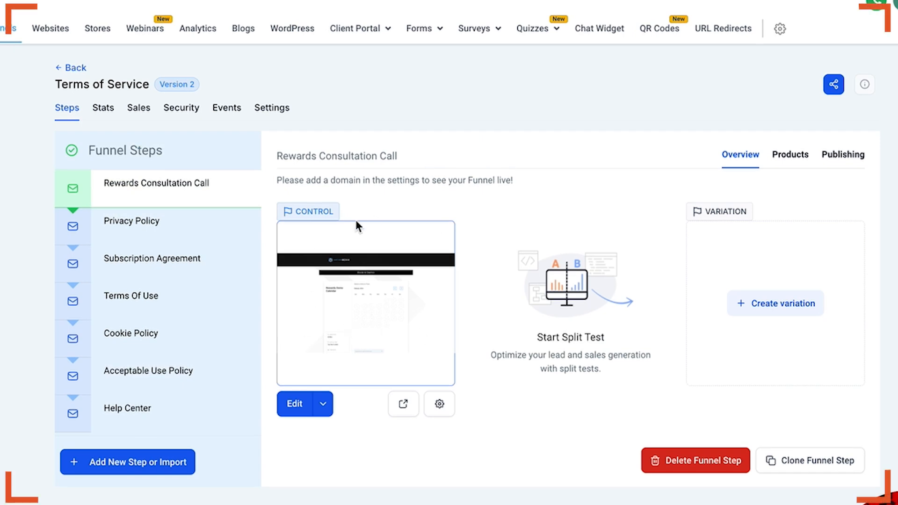
pyautogui.moveTo(495, 273)
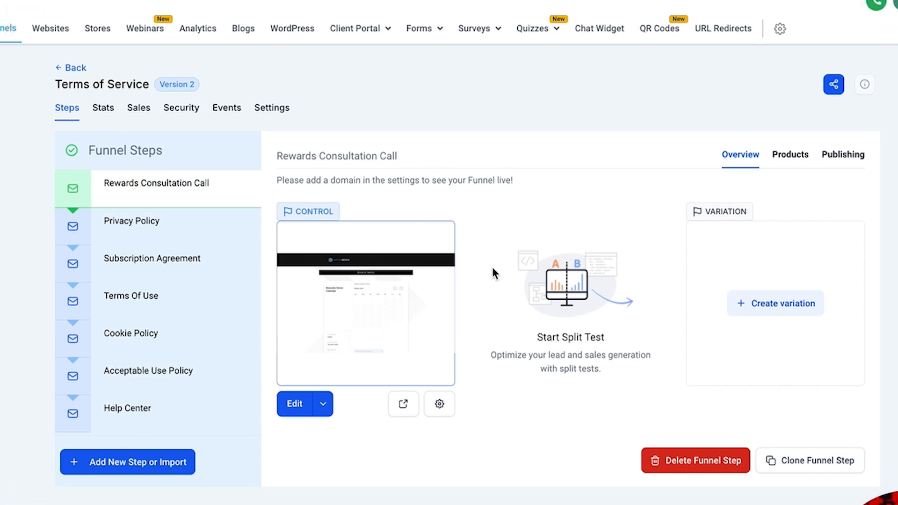
pyautogui.moveTo(474, 278)
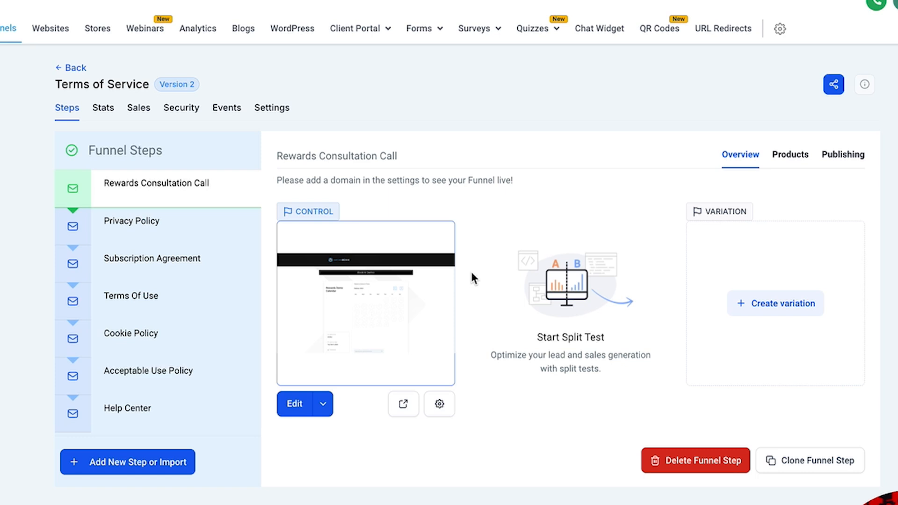
pyautogui.moveTo(179, 196)
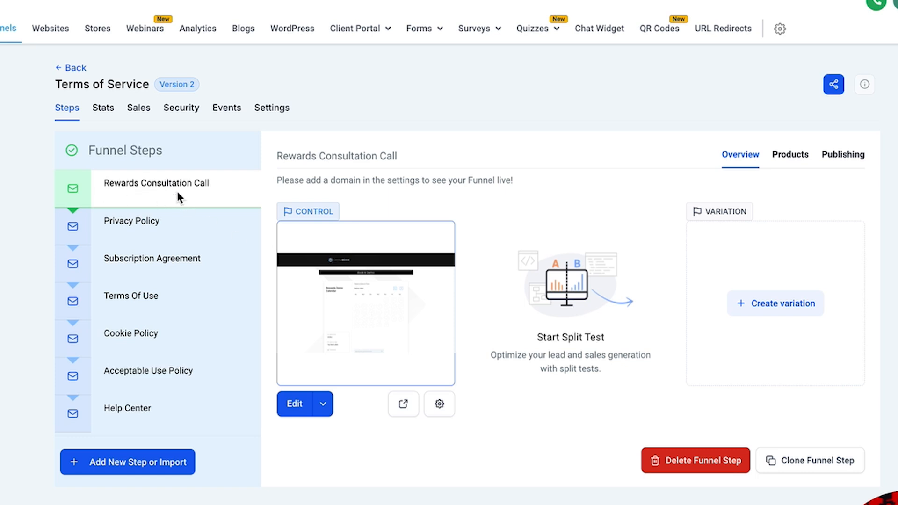
pyautogui.moveTo(176, 216)
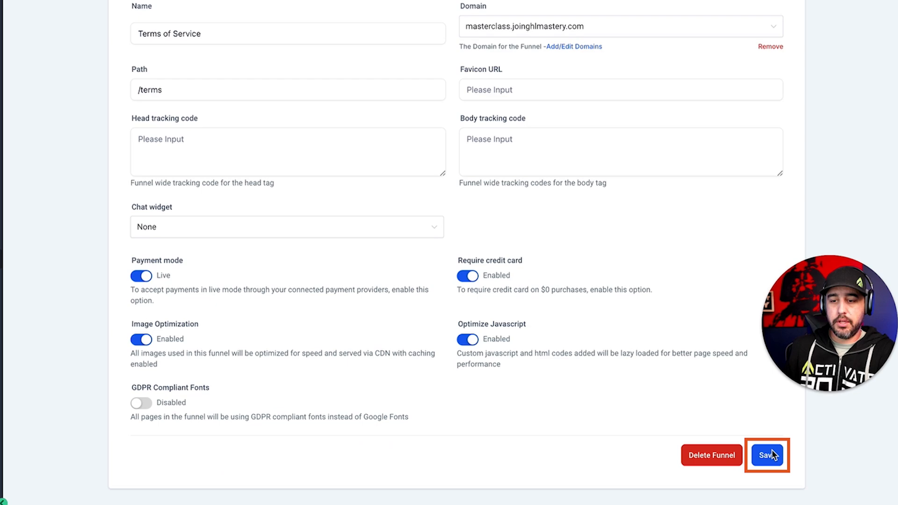
# - Save the funnel's domain and select the Rewards Consultation Call step's live URL
pyautogui.click(766, 455)
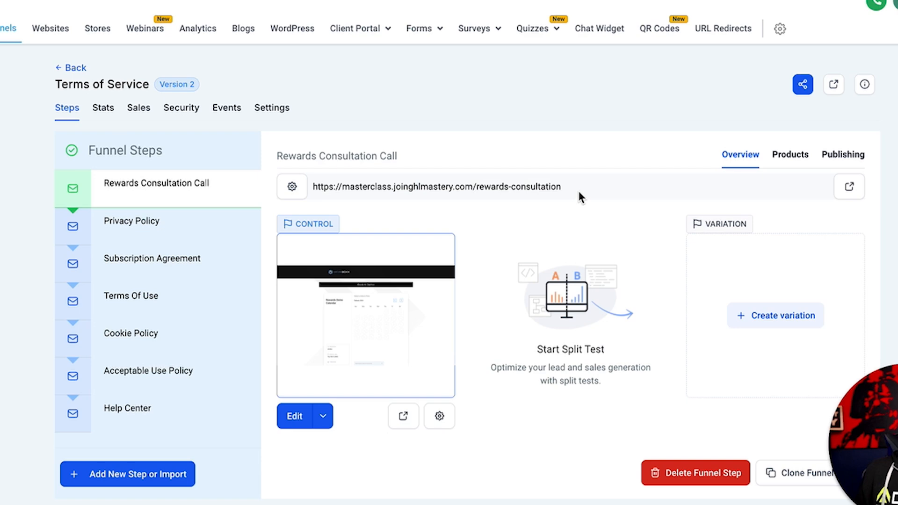
pyautogui.tripleClick(436, 187)
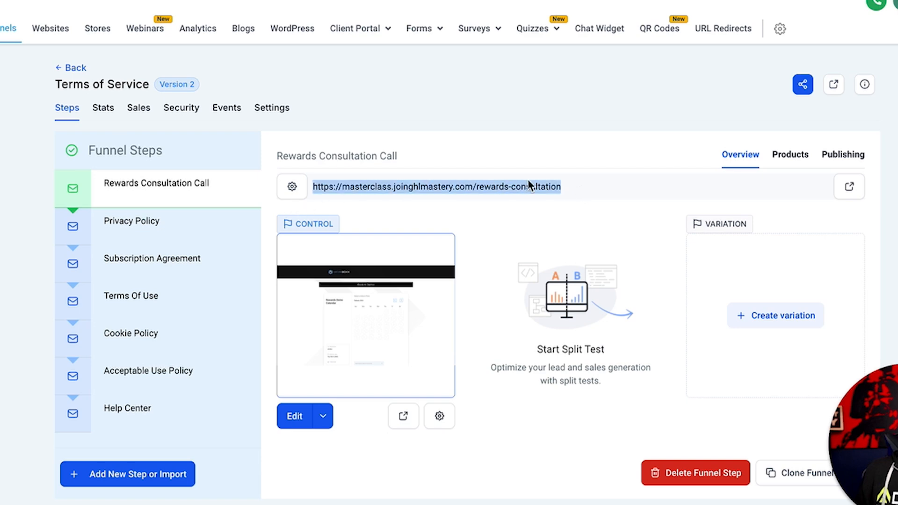
pyautogui.doubleClick(511, 187)
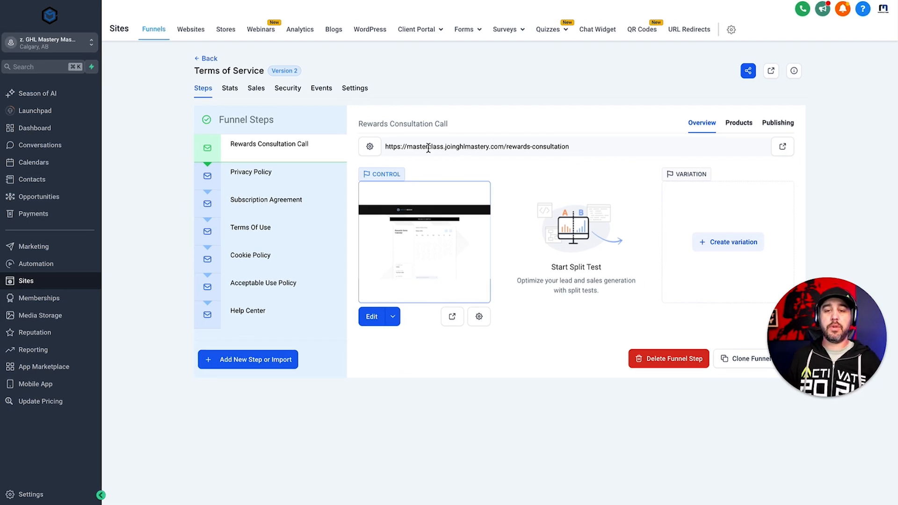
# - Return to Domains and open the actions menu for masterclass.joinghlmastery.com
pyautogui.doubleClick(452, 146)
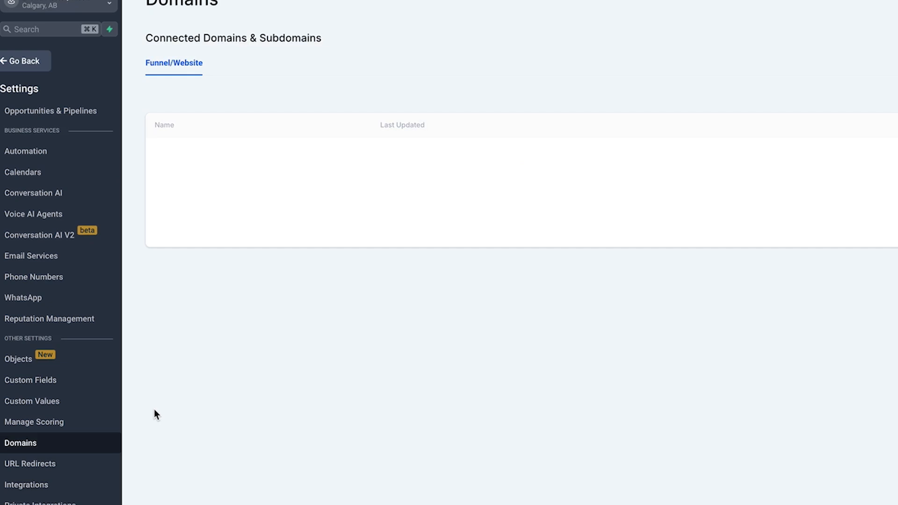
pyautogui.click(849, 160)
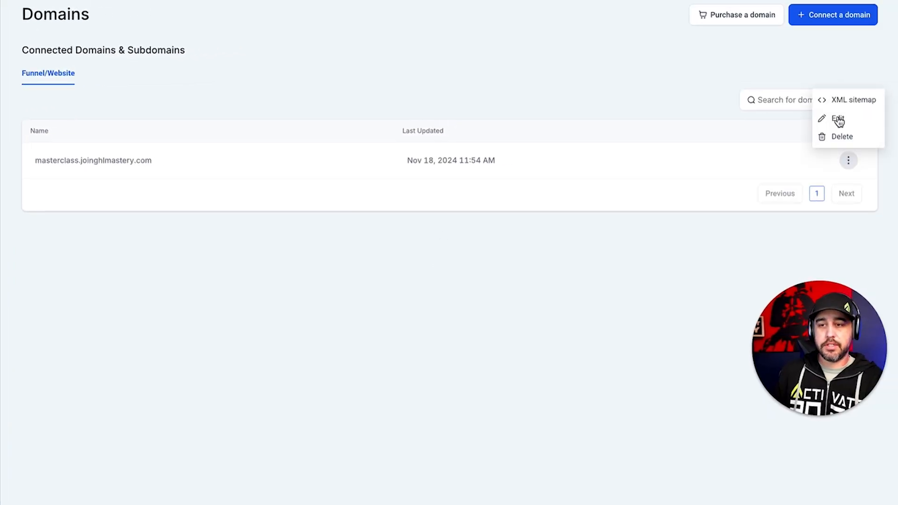
# - Set the masterclass domain's default and 404 pages to Terms of Service / Rewards Consultation Call
pyautogui.click(838, 120)
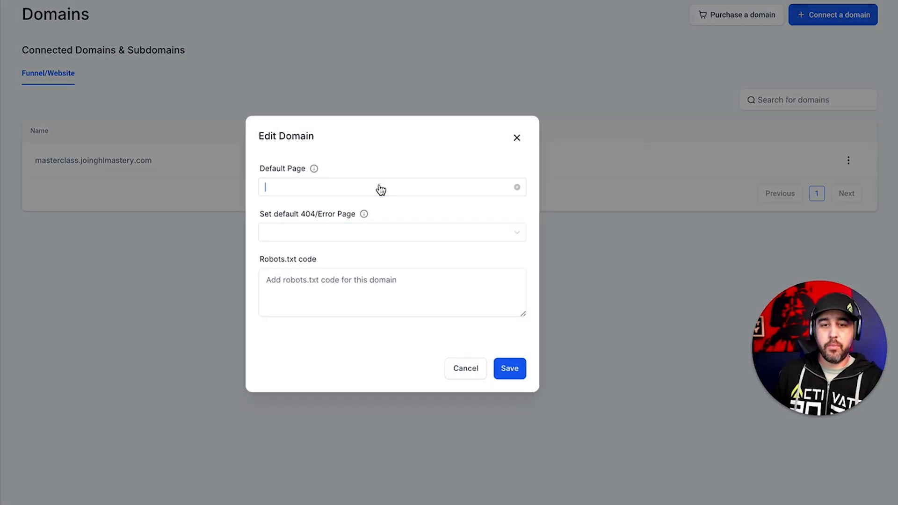
pyautogui.write('Terms of Service / Rewards Consultation Call')
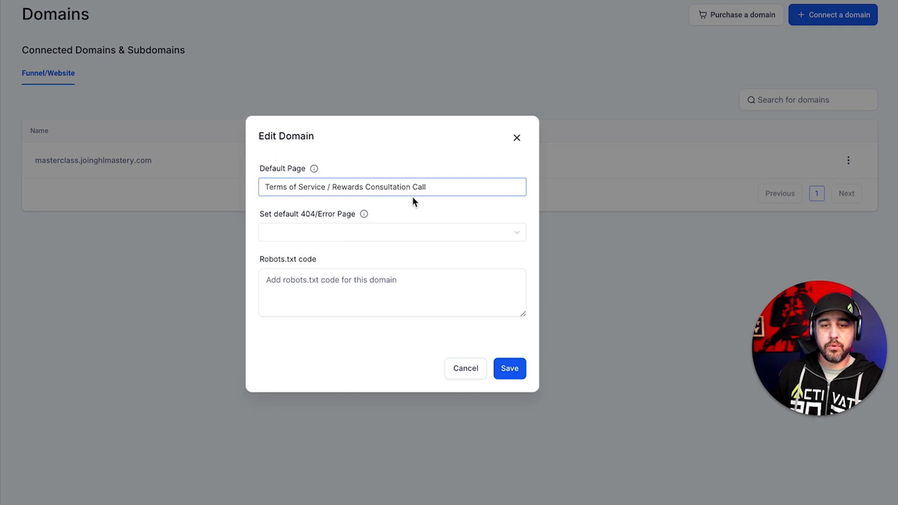
pyautogui.click(392, 232)
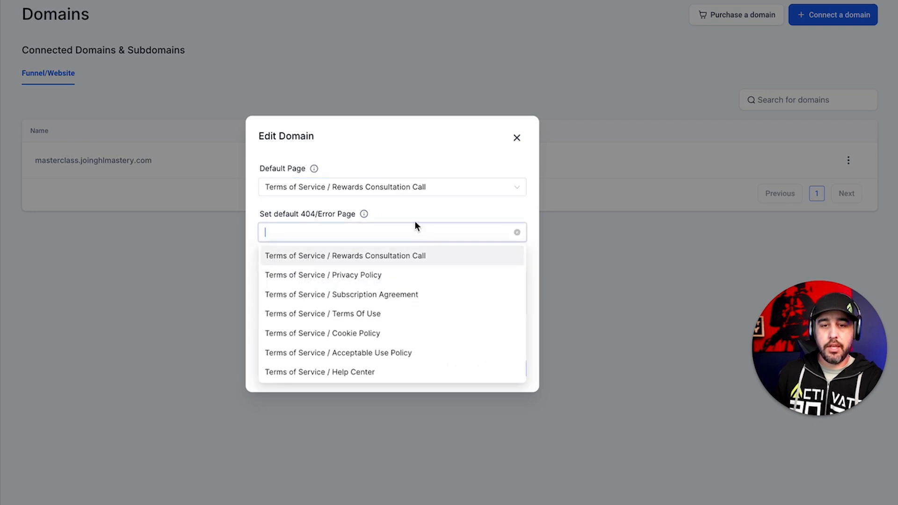
pyautogui.click(345, 255)
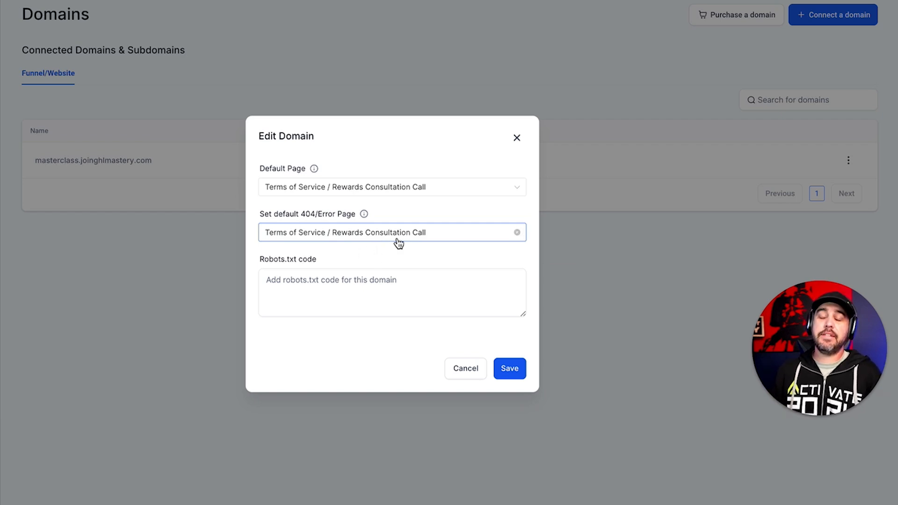
pyautogui.click(509, 368)
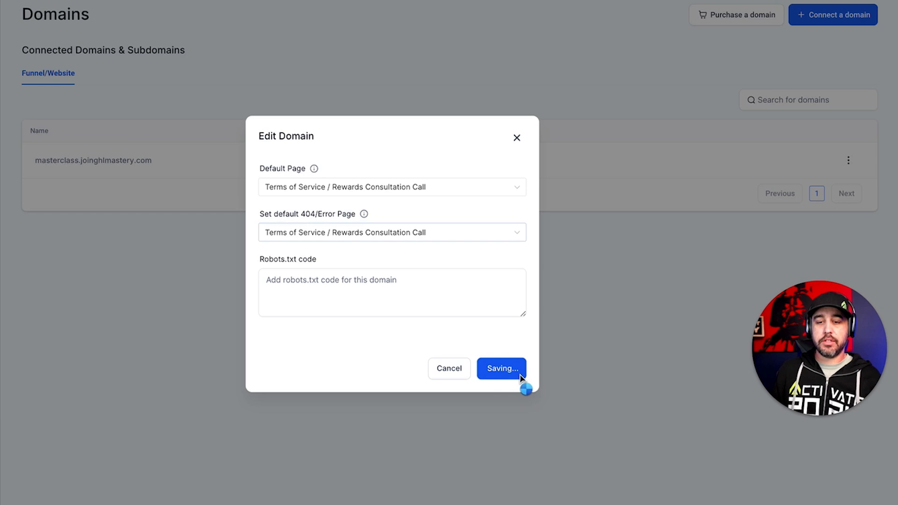
pyautogui.click(501, 368)
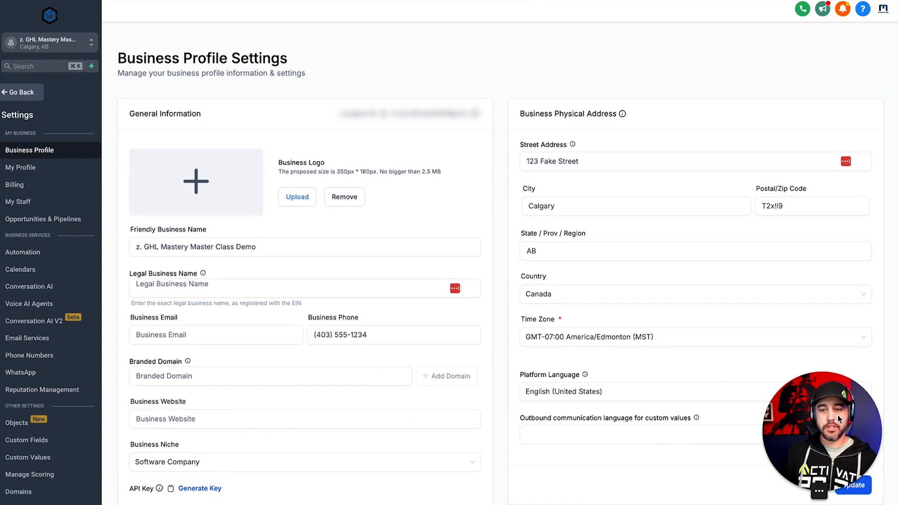
pyautogui.moveTo(393, 360)
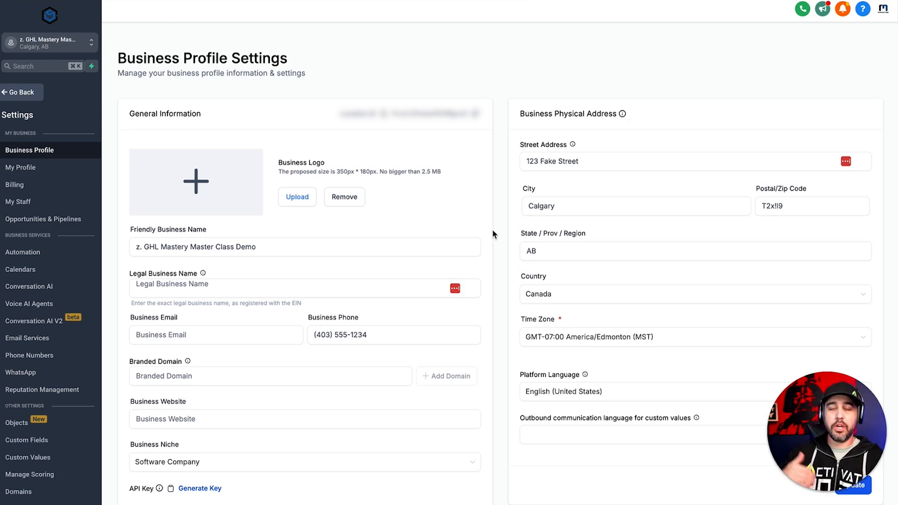
pyautogui.click(271, 376)
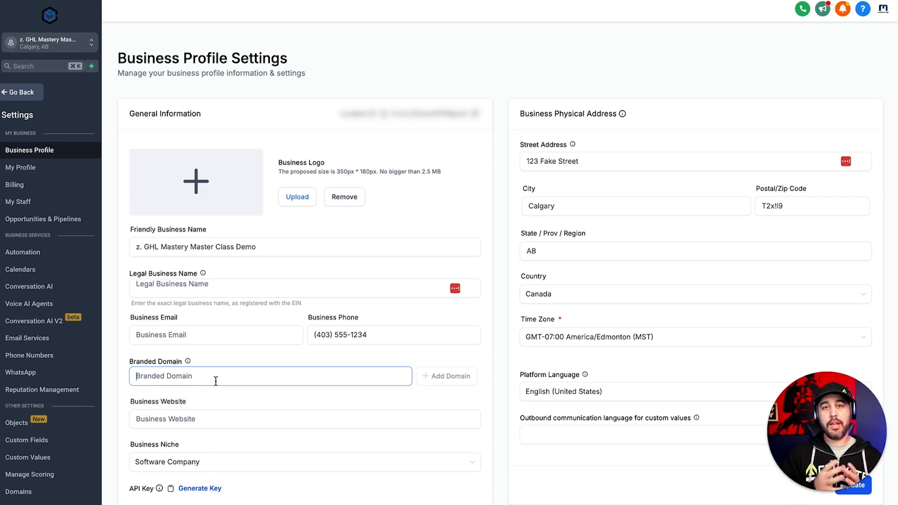
# - Add links.joinghlmastery.com as the branded domain and proceed to DNS authorization
pyautogui.scroll(-3)
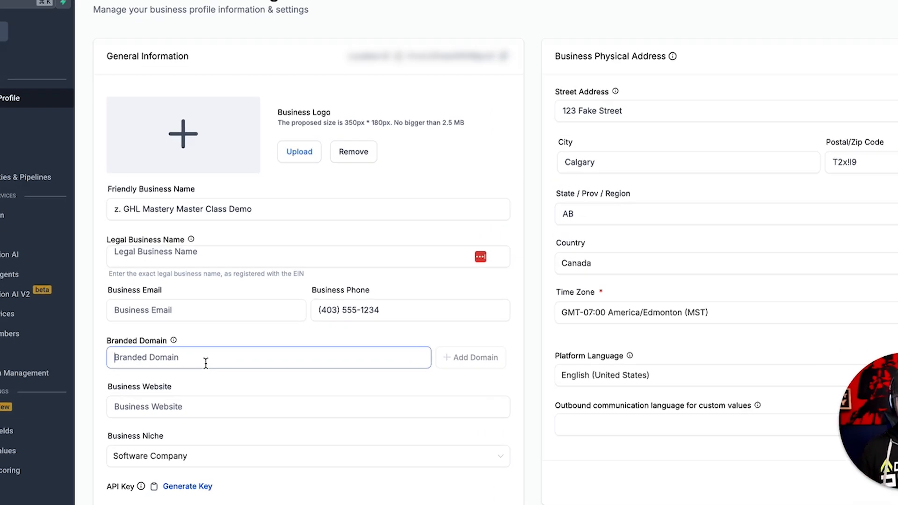
pyautogui.write('link')
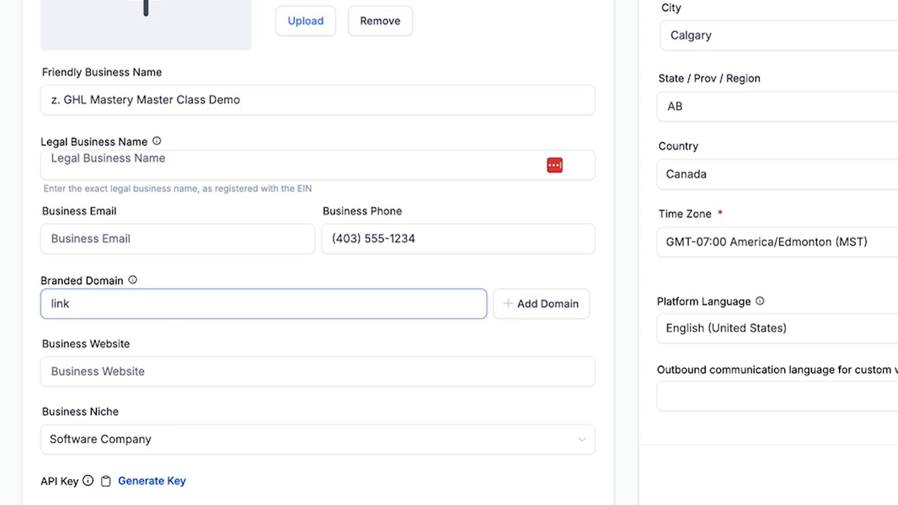
pyautogui.write('s')
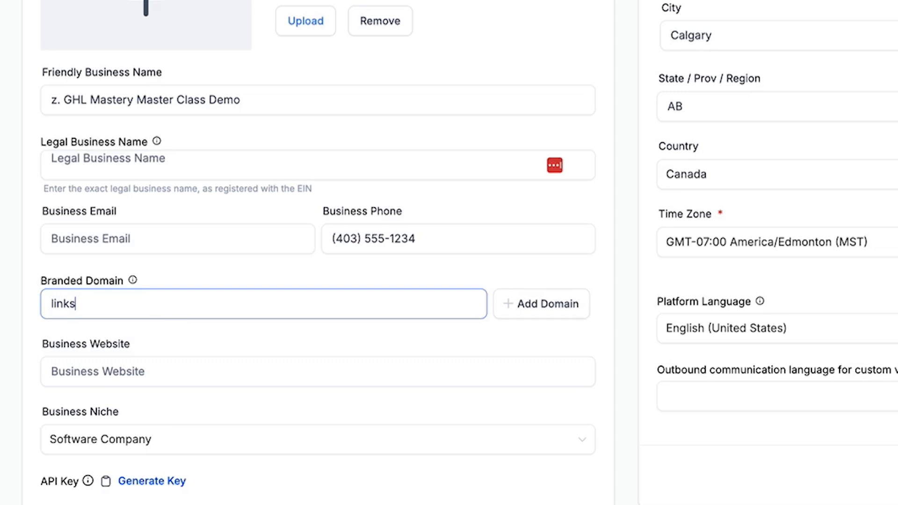
pyautogui.write('.')
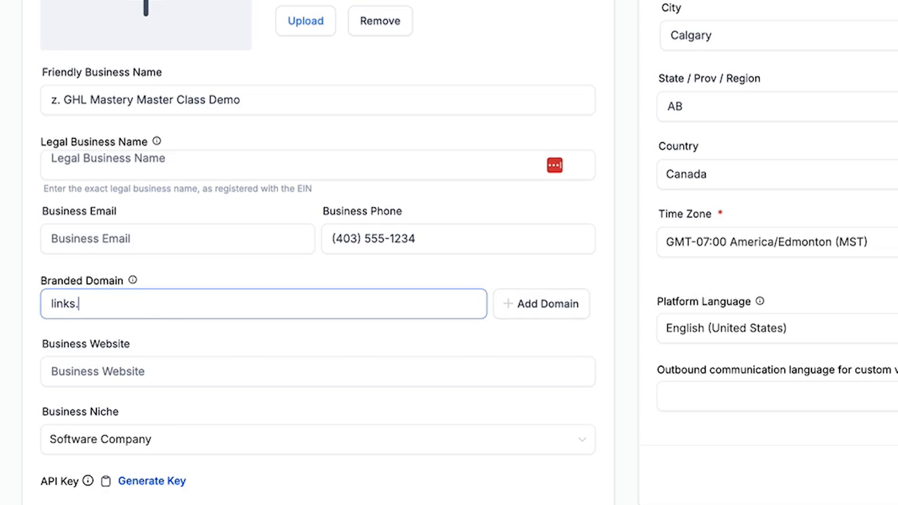
pyautogui.write('joinghlmastery.com')
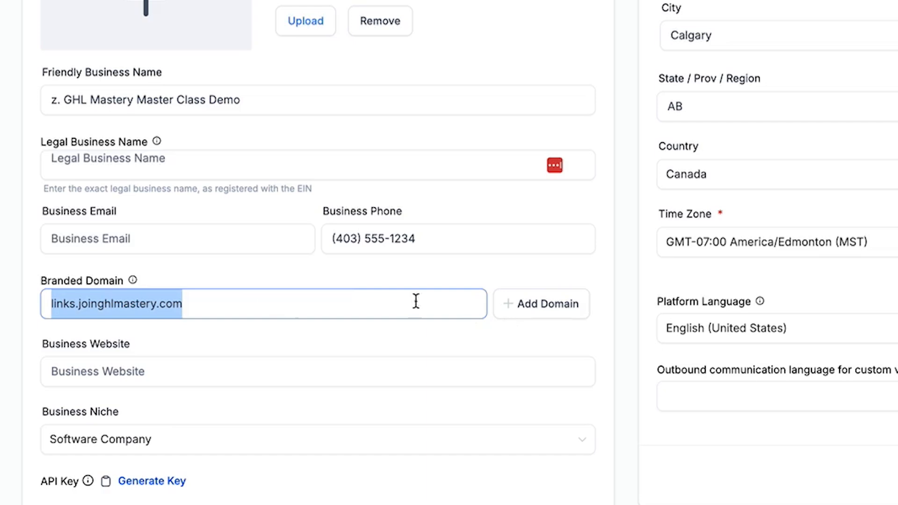
pyautogui.moveTo(133, 280)
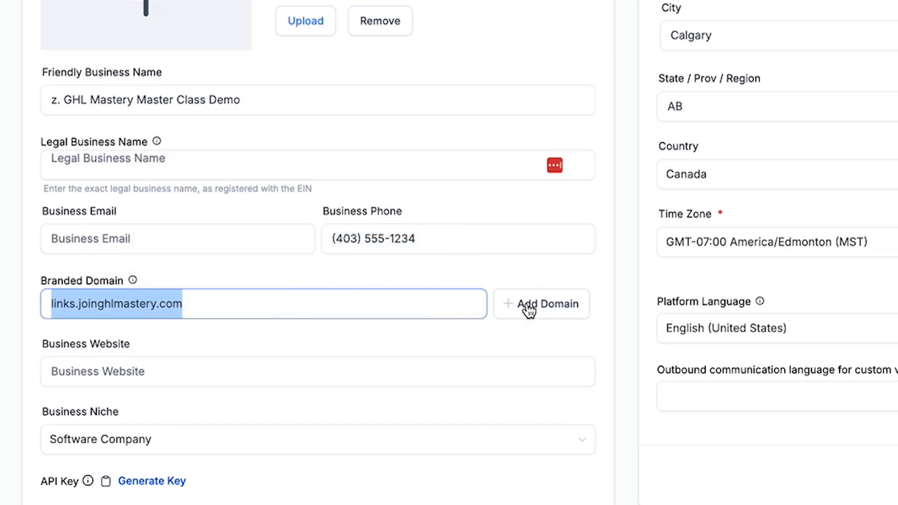
pyautogui.click(541, 304)
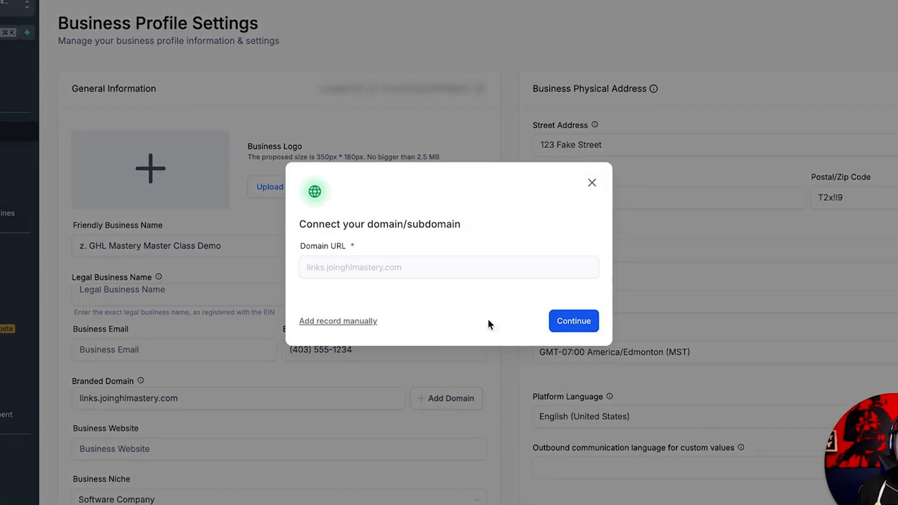
pyautogui.click(573, 321)
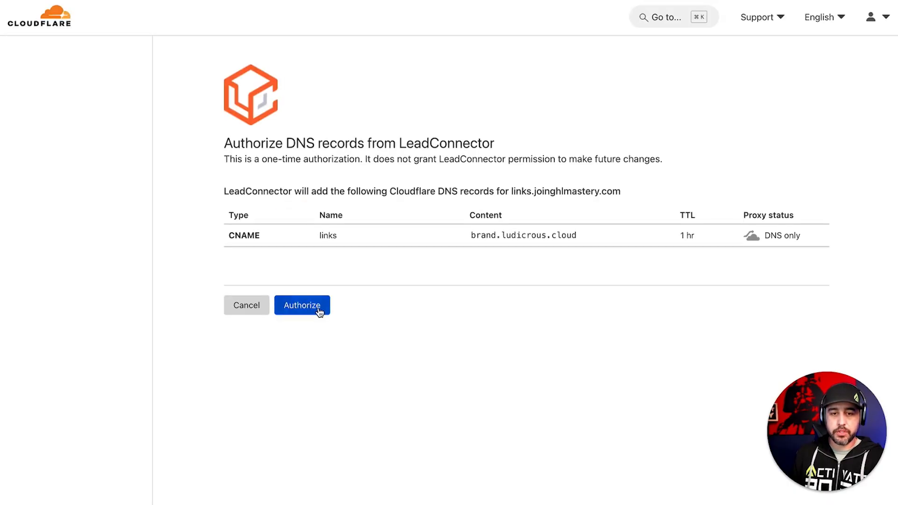
# - Approve the links CNAME record to brand.ludicrous.cloud in Cloudflare
pyautogui.click(302, 304)
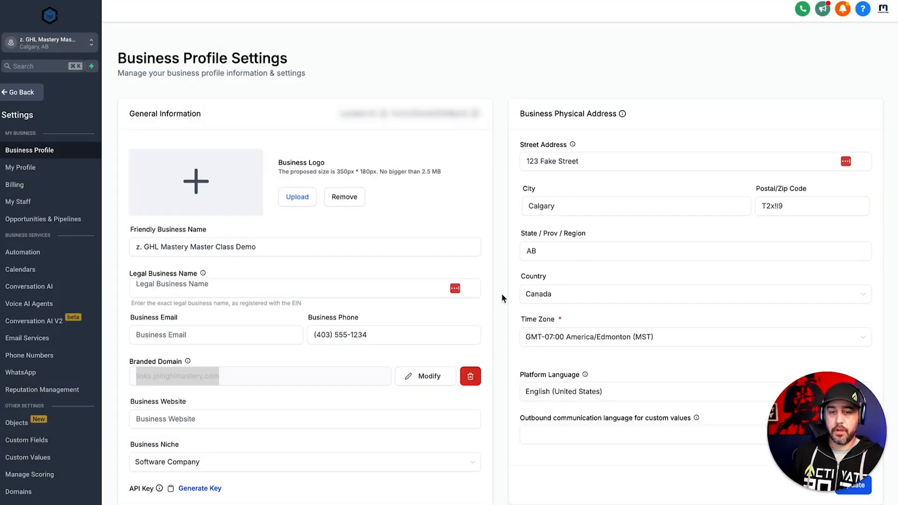
pyautogui.moveTo(320, 320)
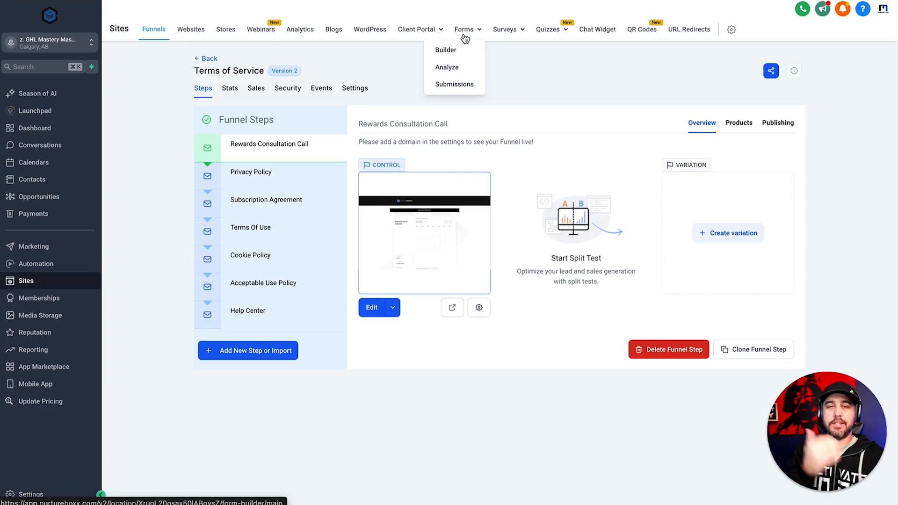
pyautogui.moveTo(469, 33)
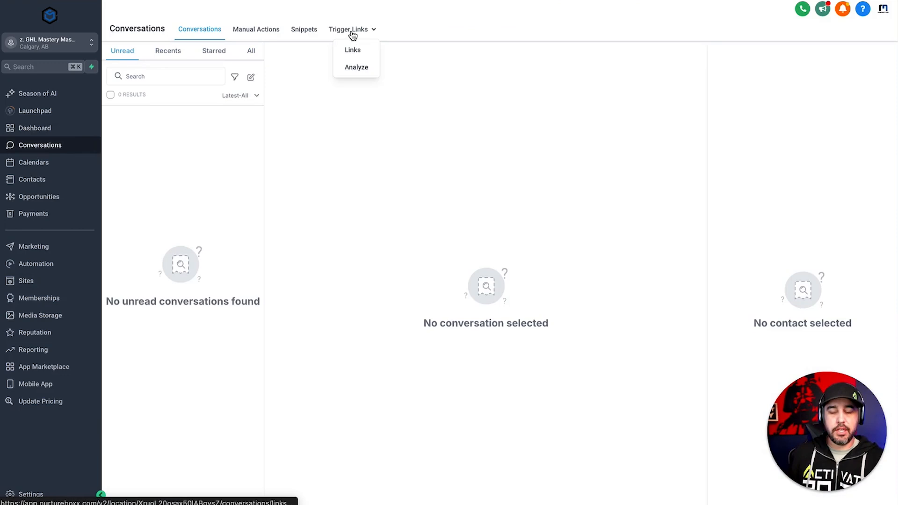
# - Open the Trigger Links list under Conversations
pyautogui.click(352, 50)
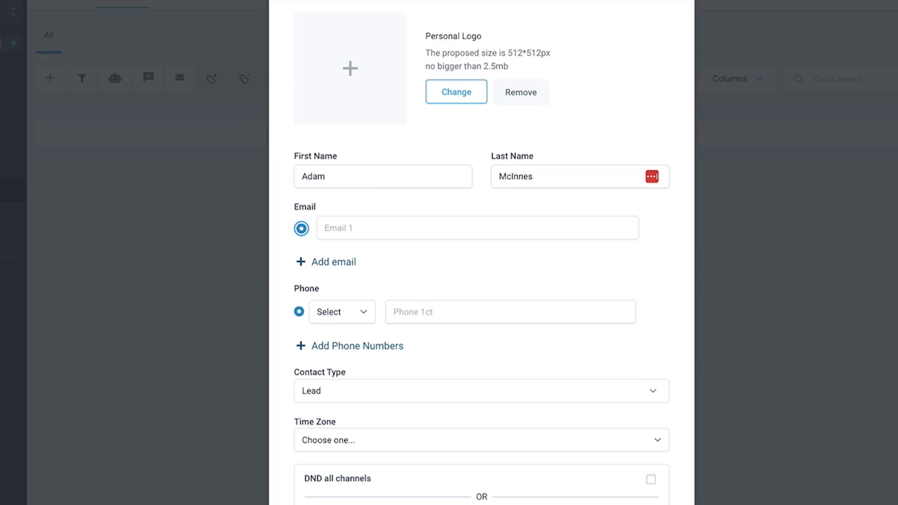
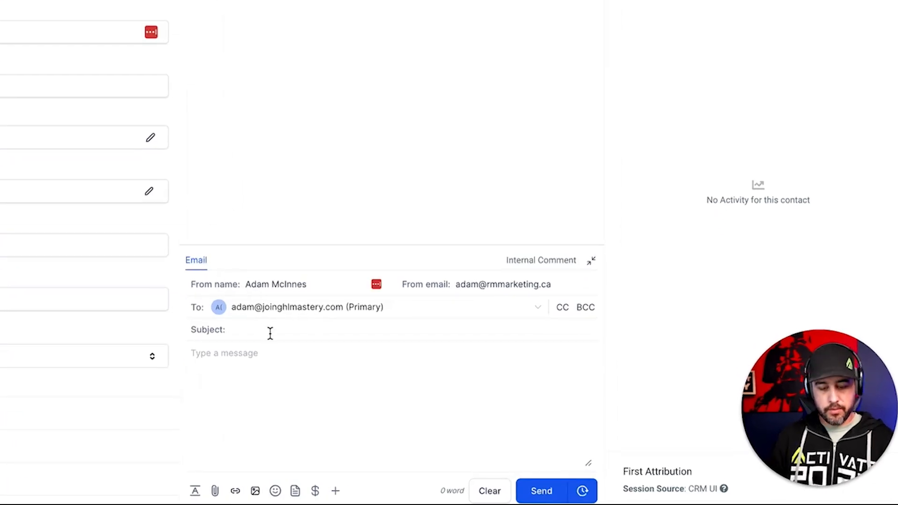
pyautogui.write('This is a test')
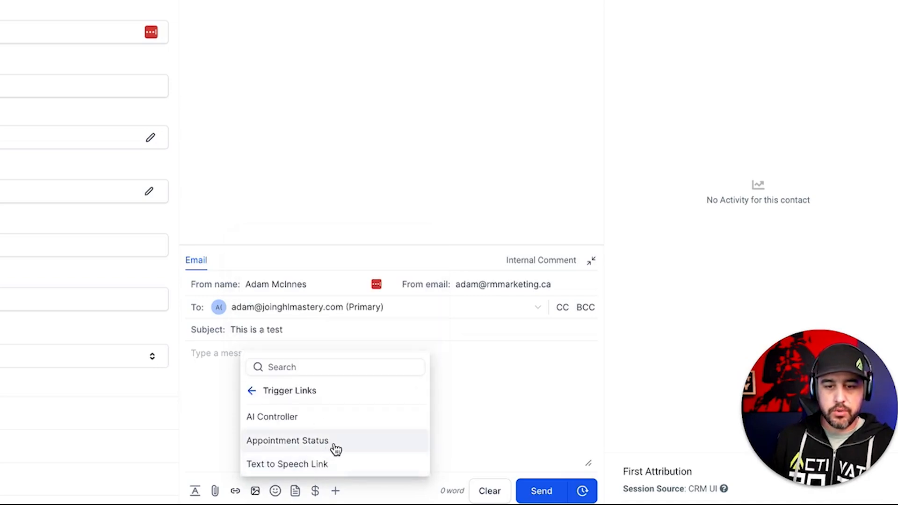
pyautogui.click(287, 441)
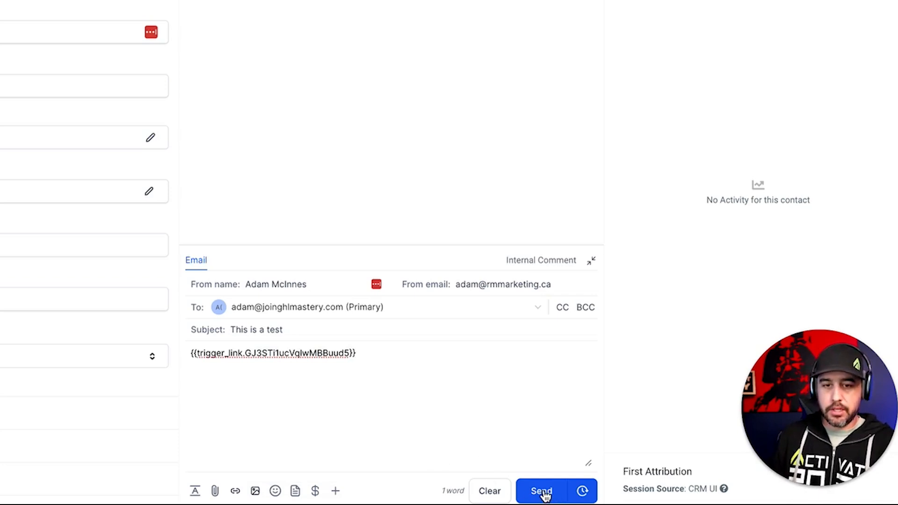
pyautogui.click(542, 491)
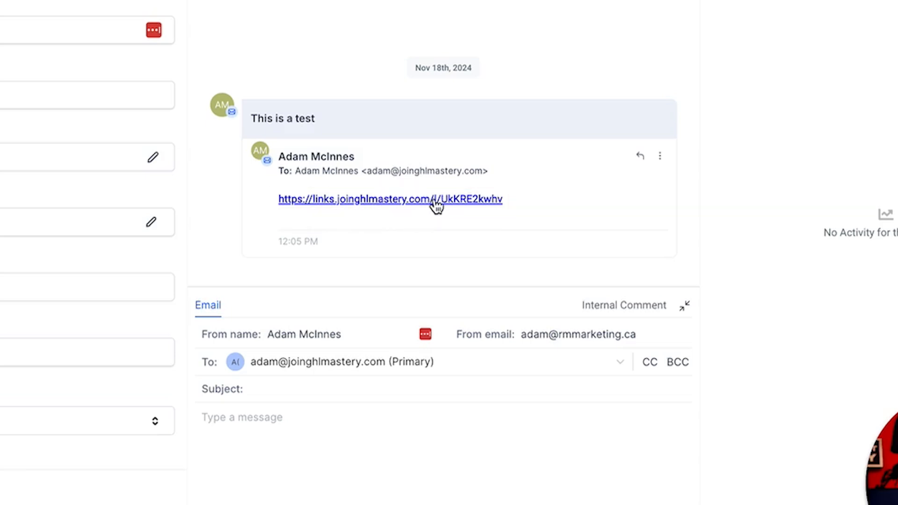
pyautogui.moveTo(515, 209)
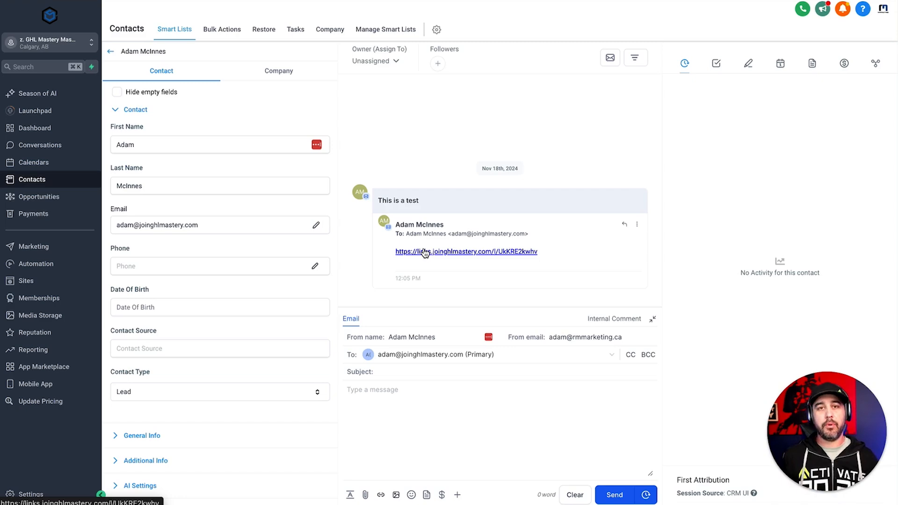
pyautogui.moveTo(572, 242)
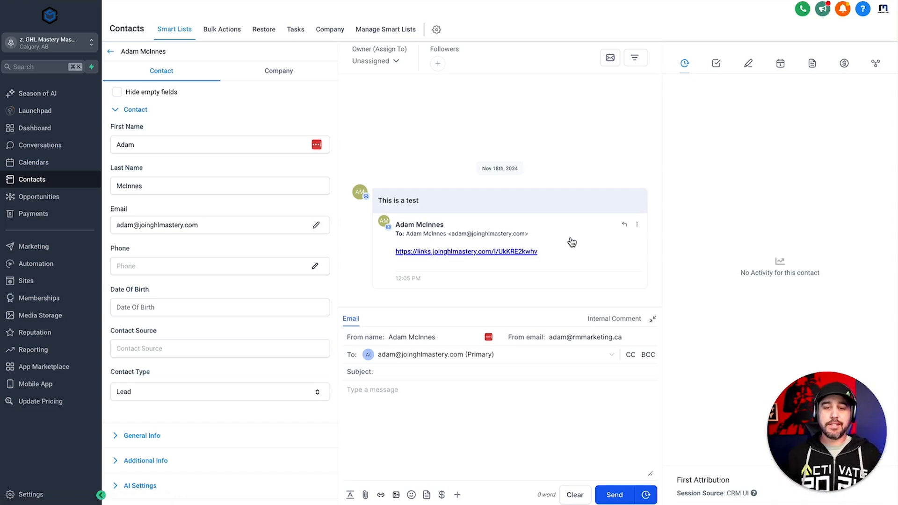